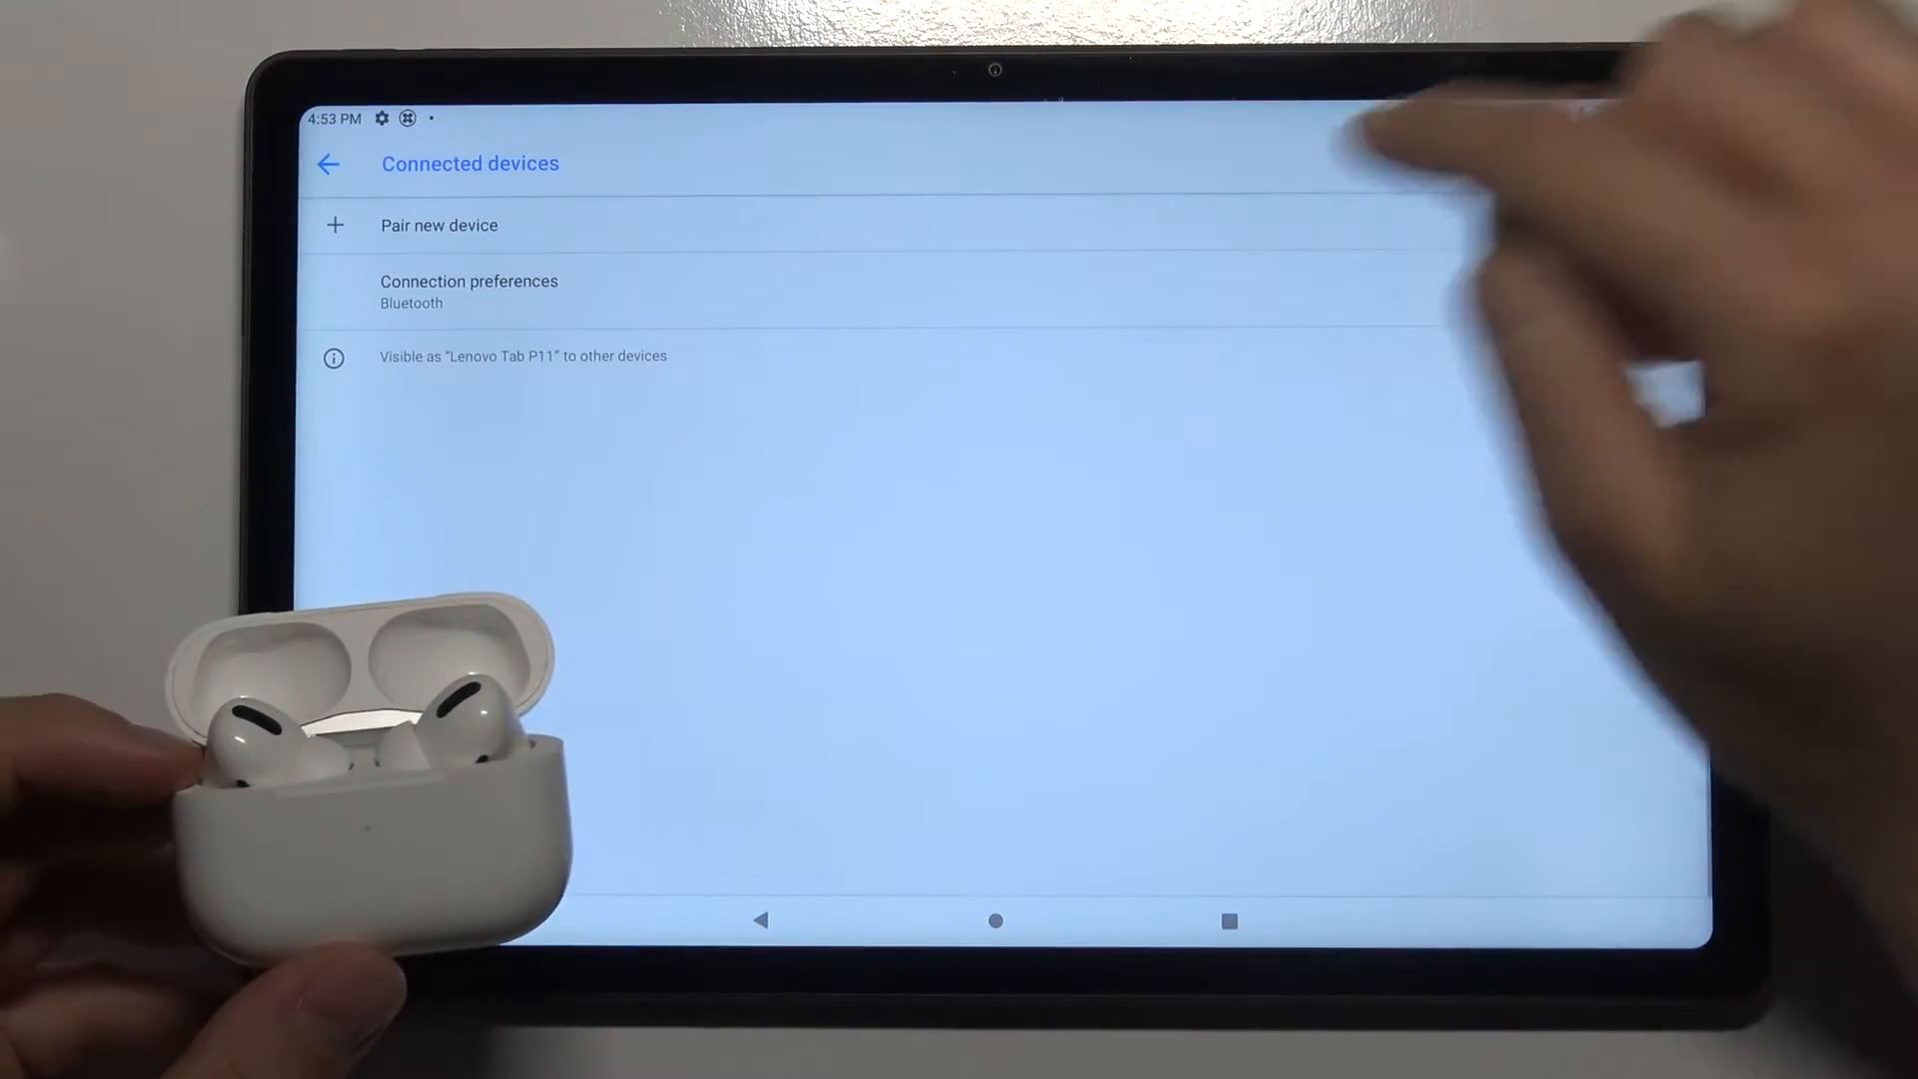
{"action": "left_click", "coordinate": [438, 225]}
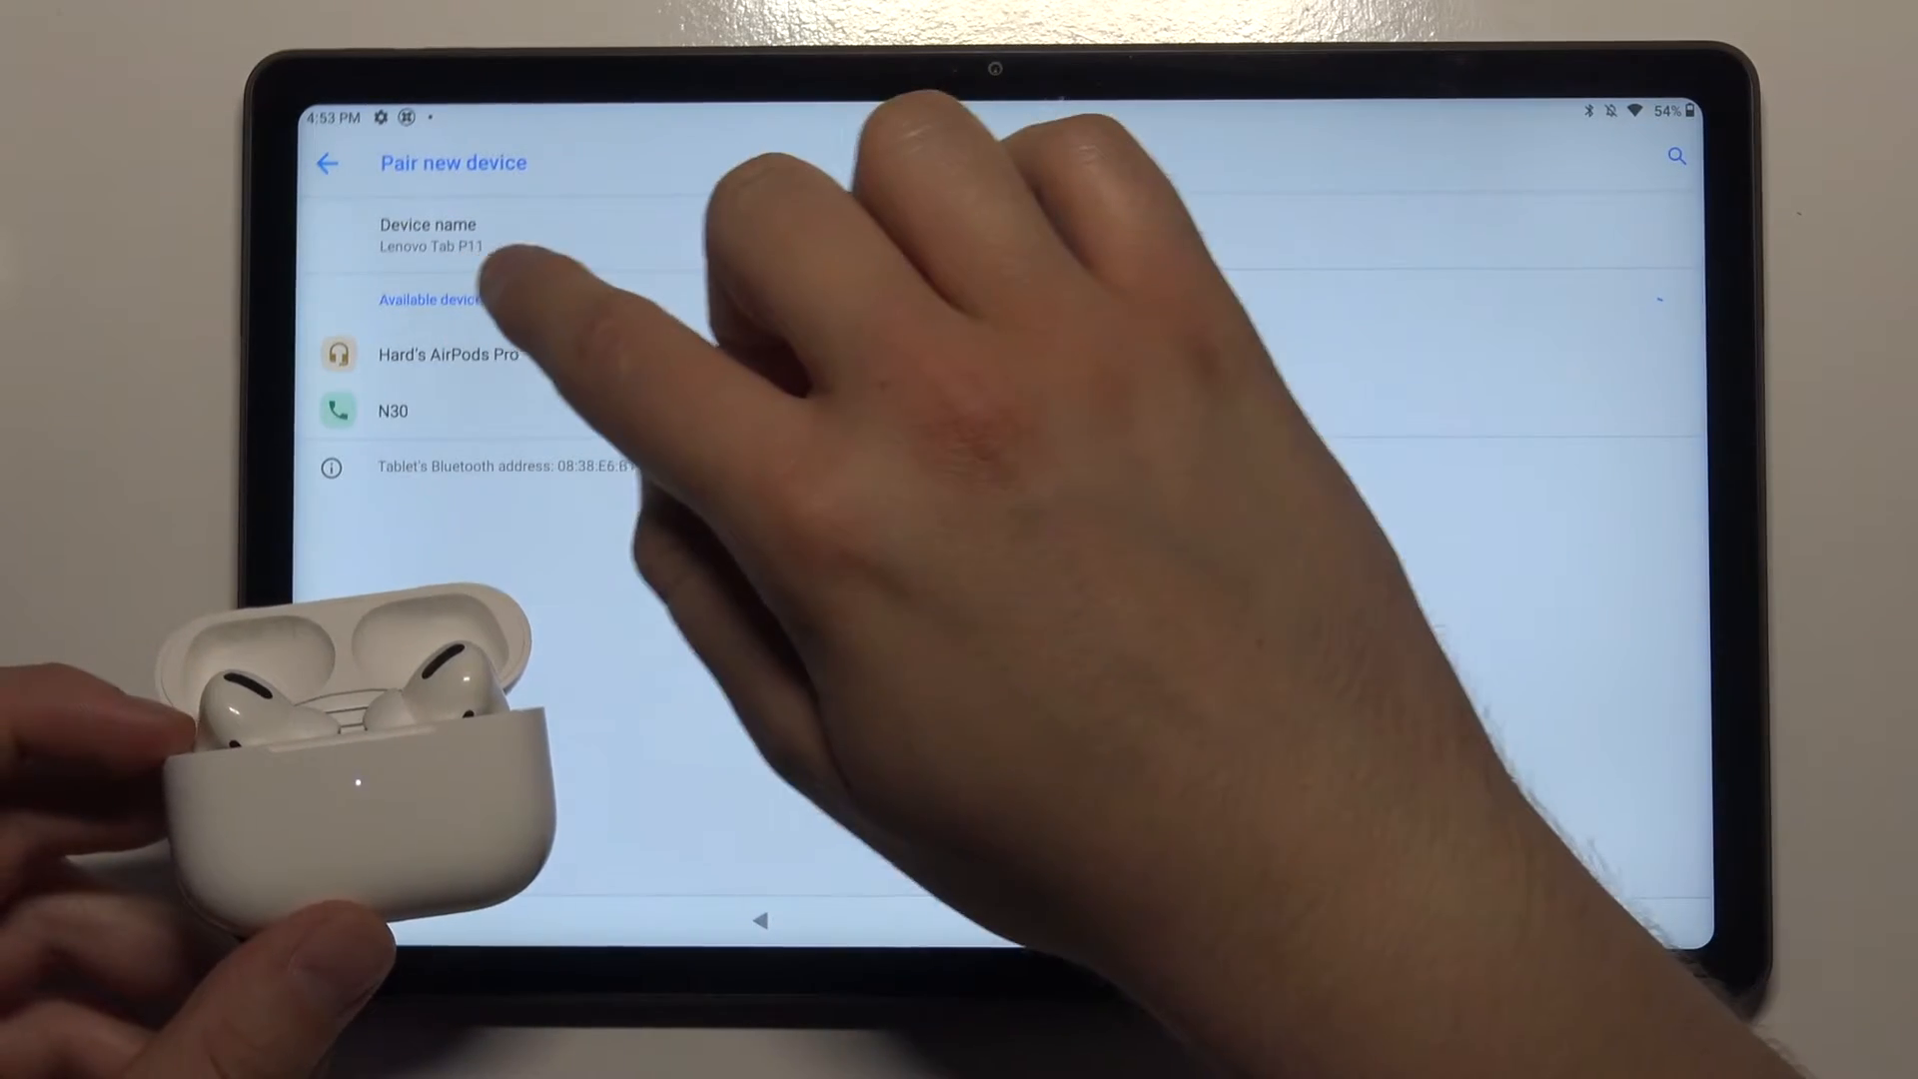
{"action": "left_click", "coordinate": [447, 355]}
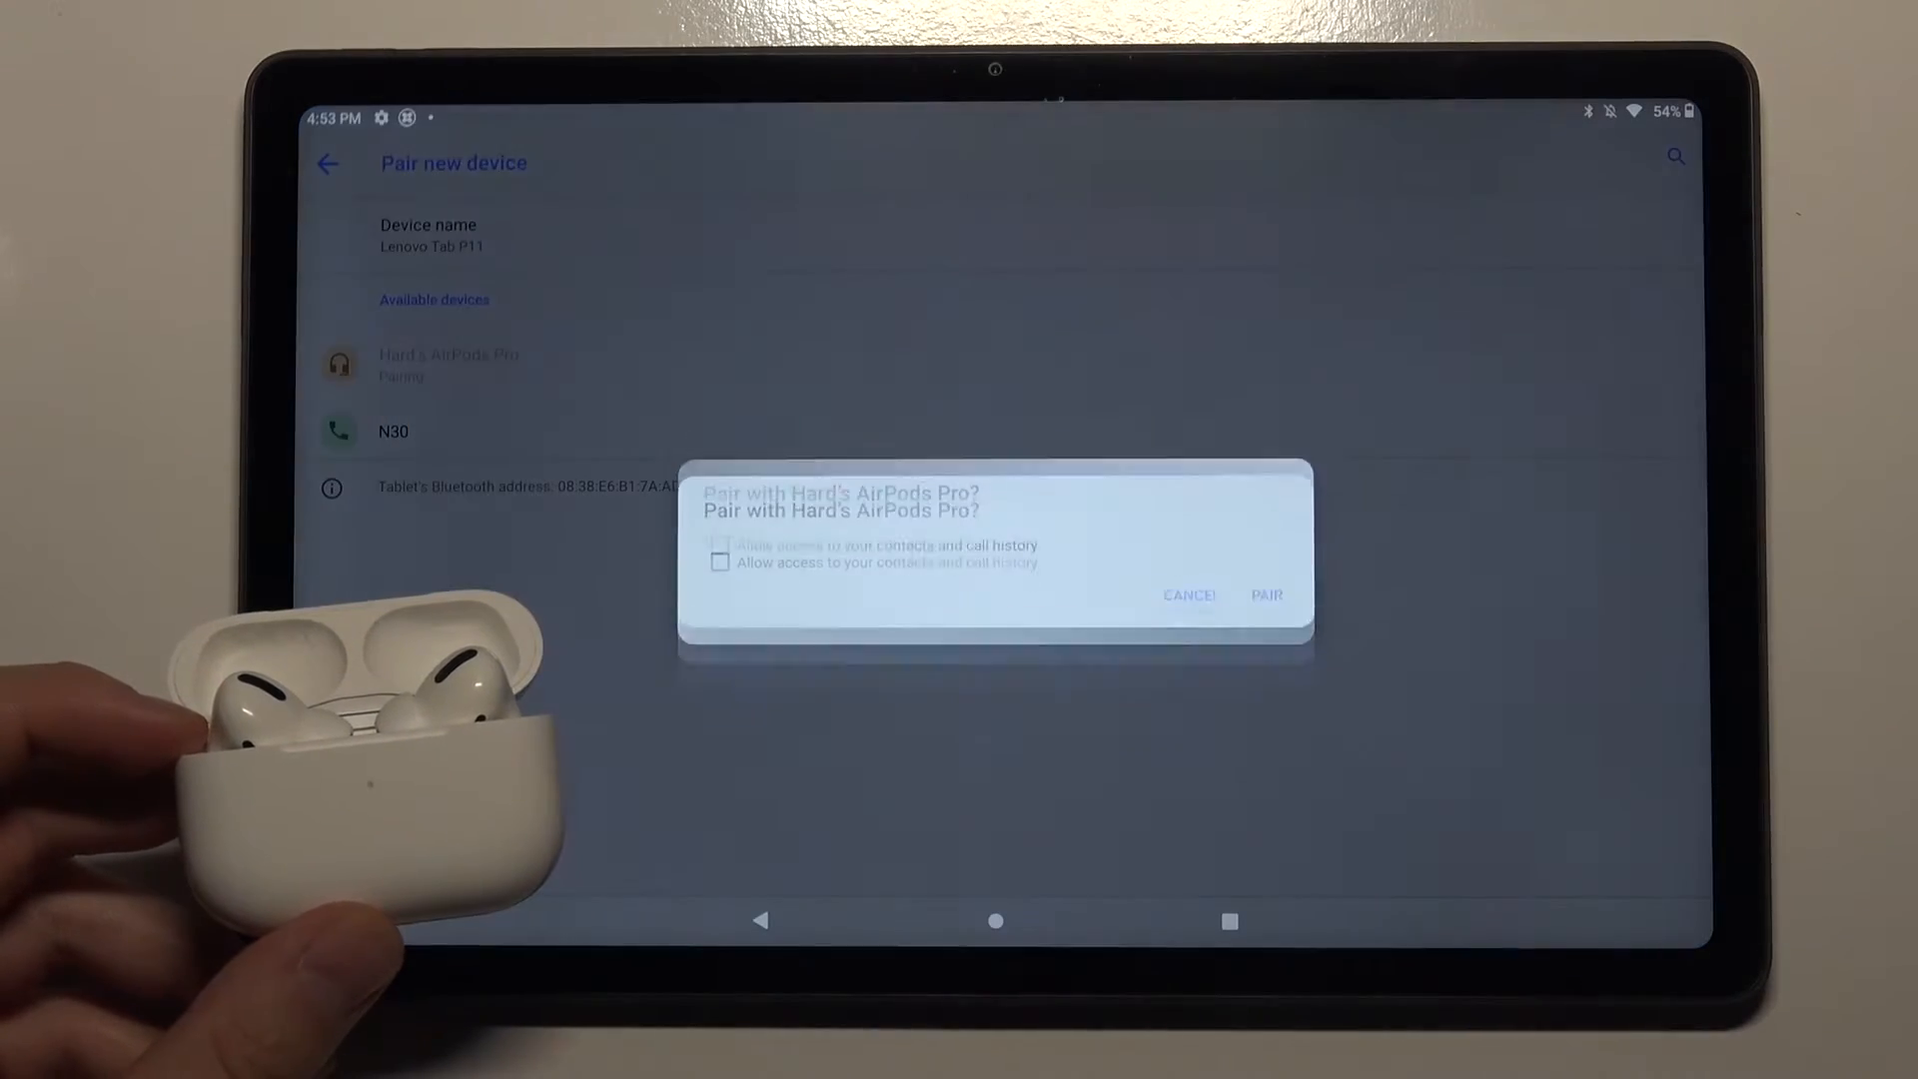
{"action": "left_click", "coordinate": [1266, 594]}
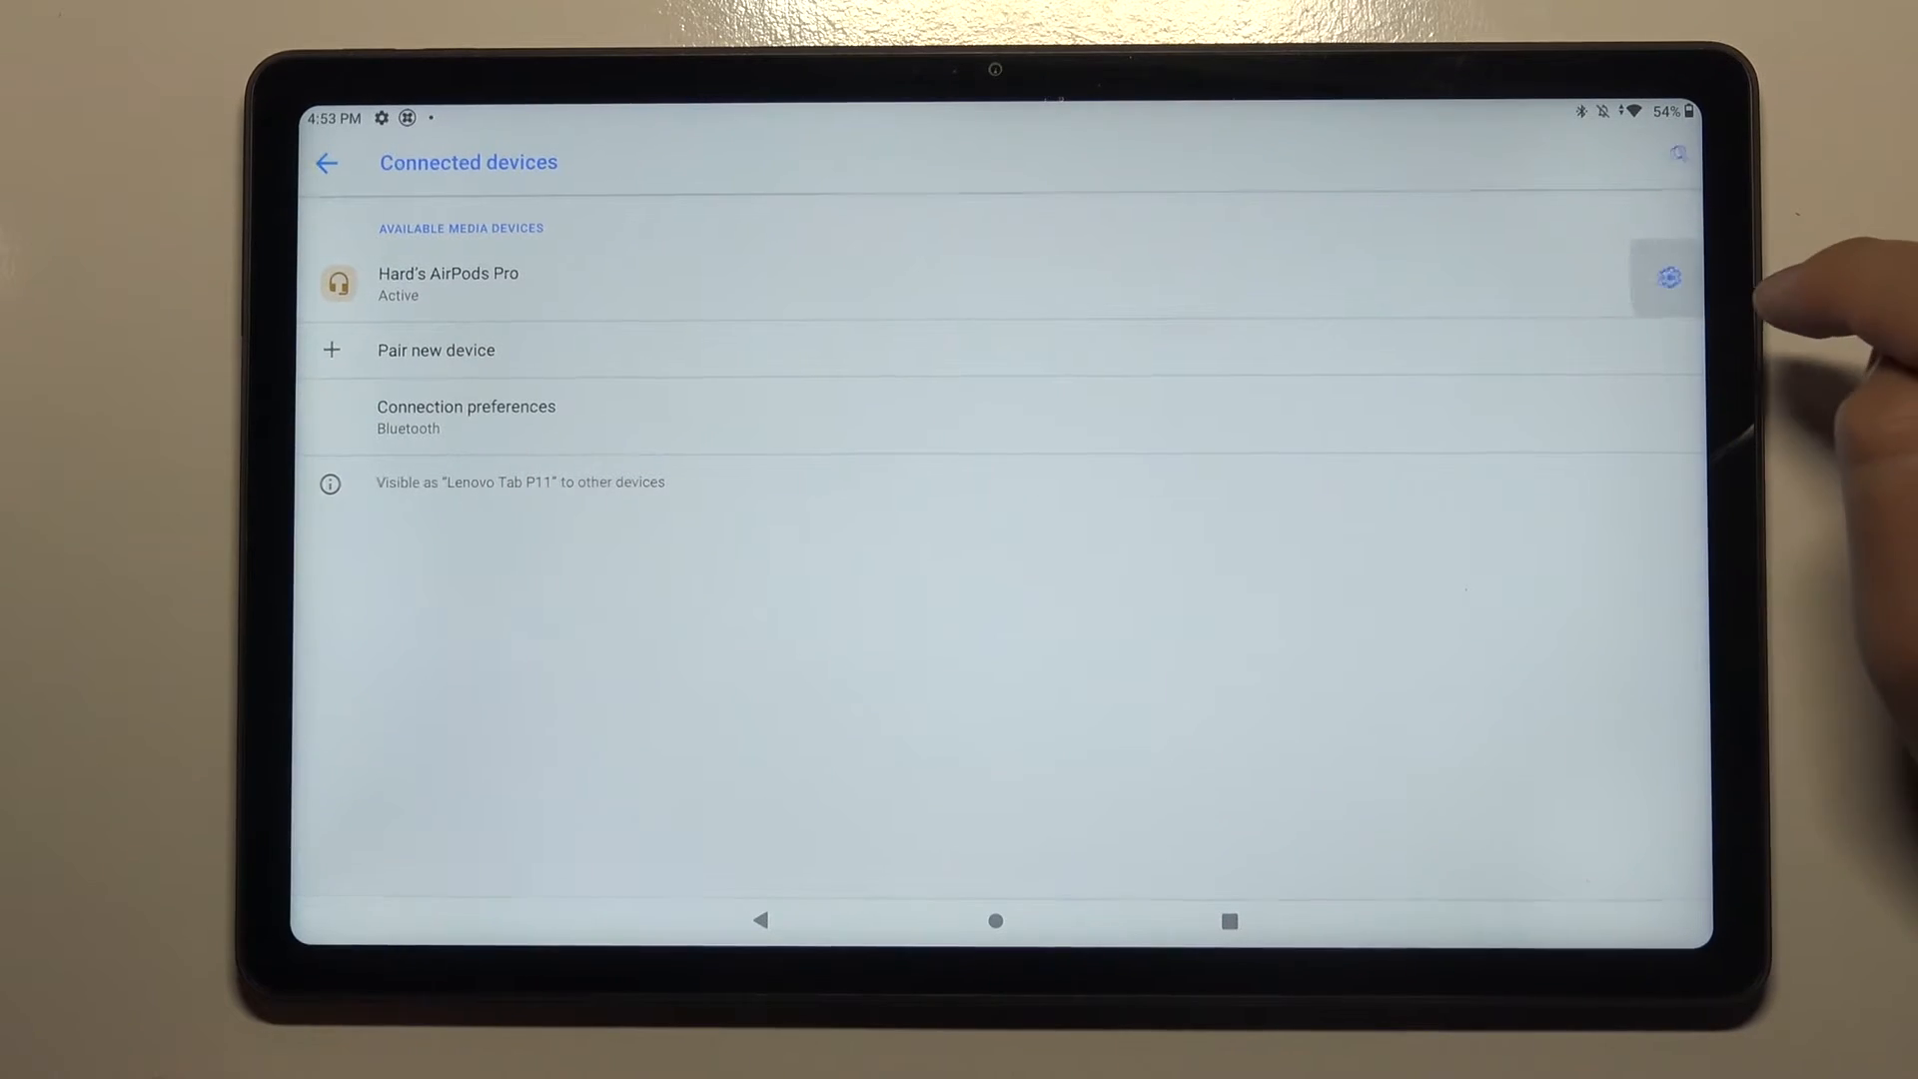
{"action": "left_click", "coordinate": [1666, 277]}
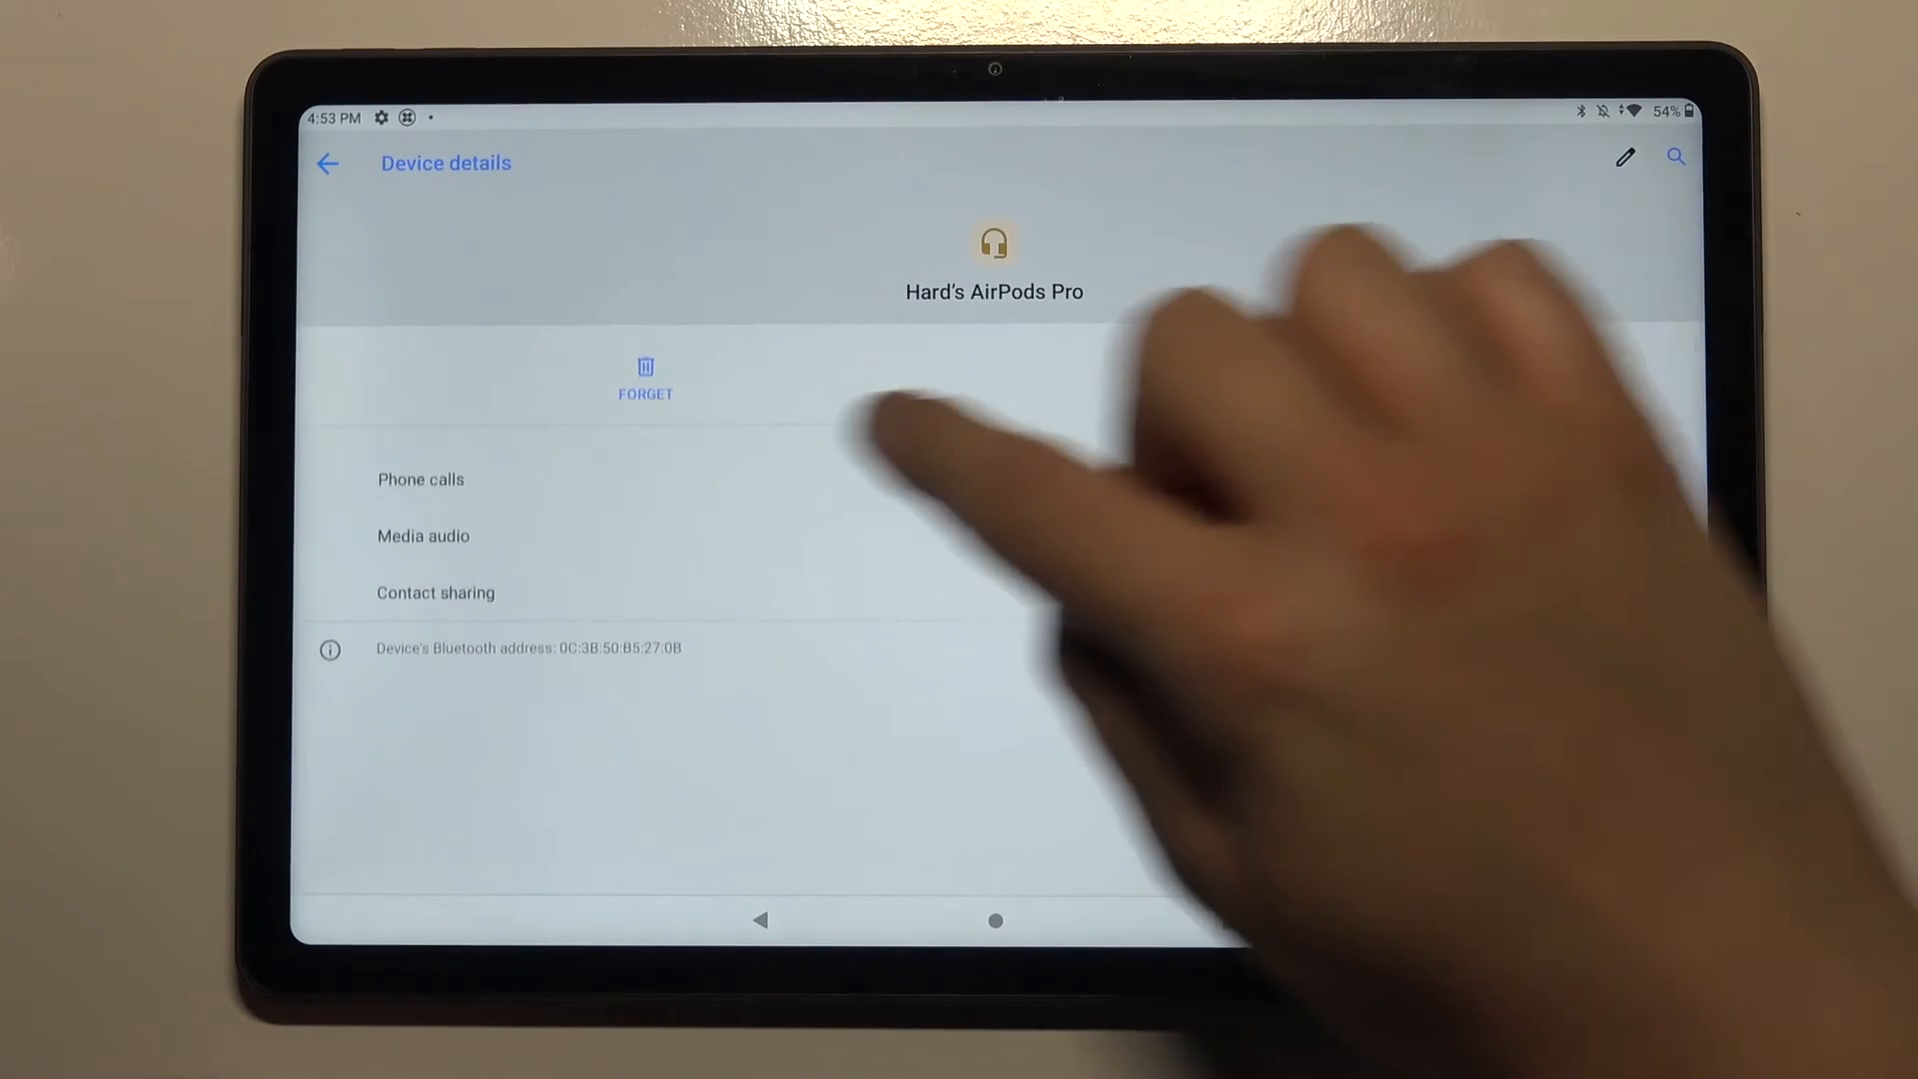
{"action": "left_click", "coordinate": [327, 163]}
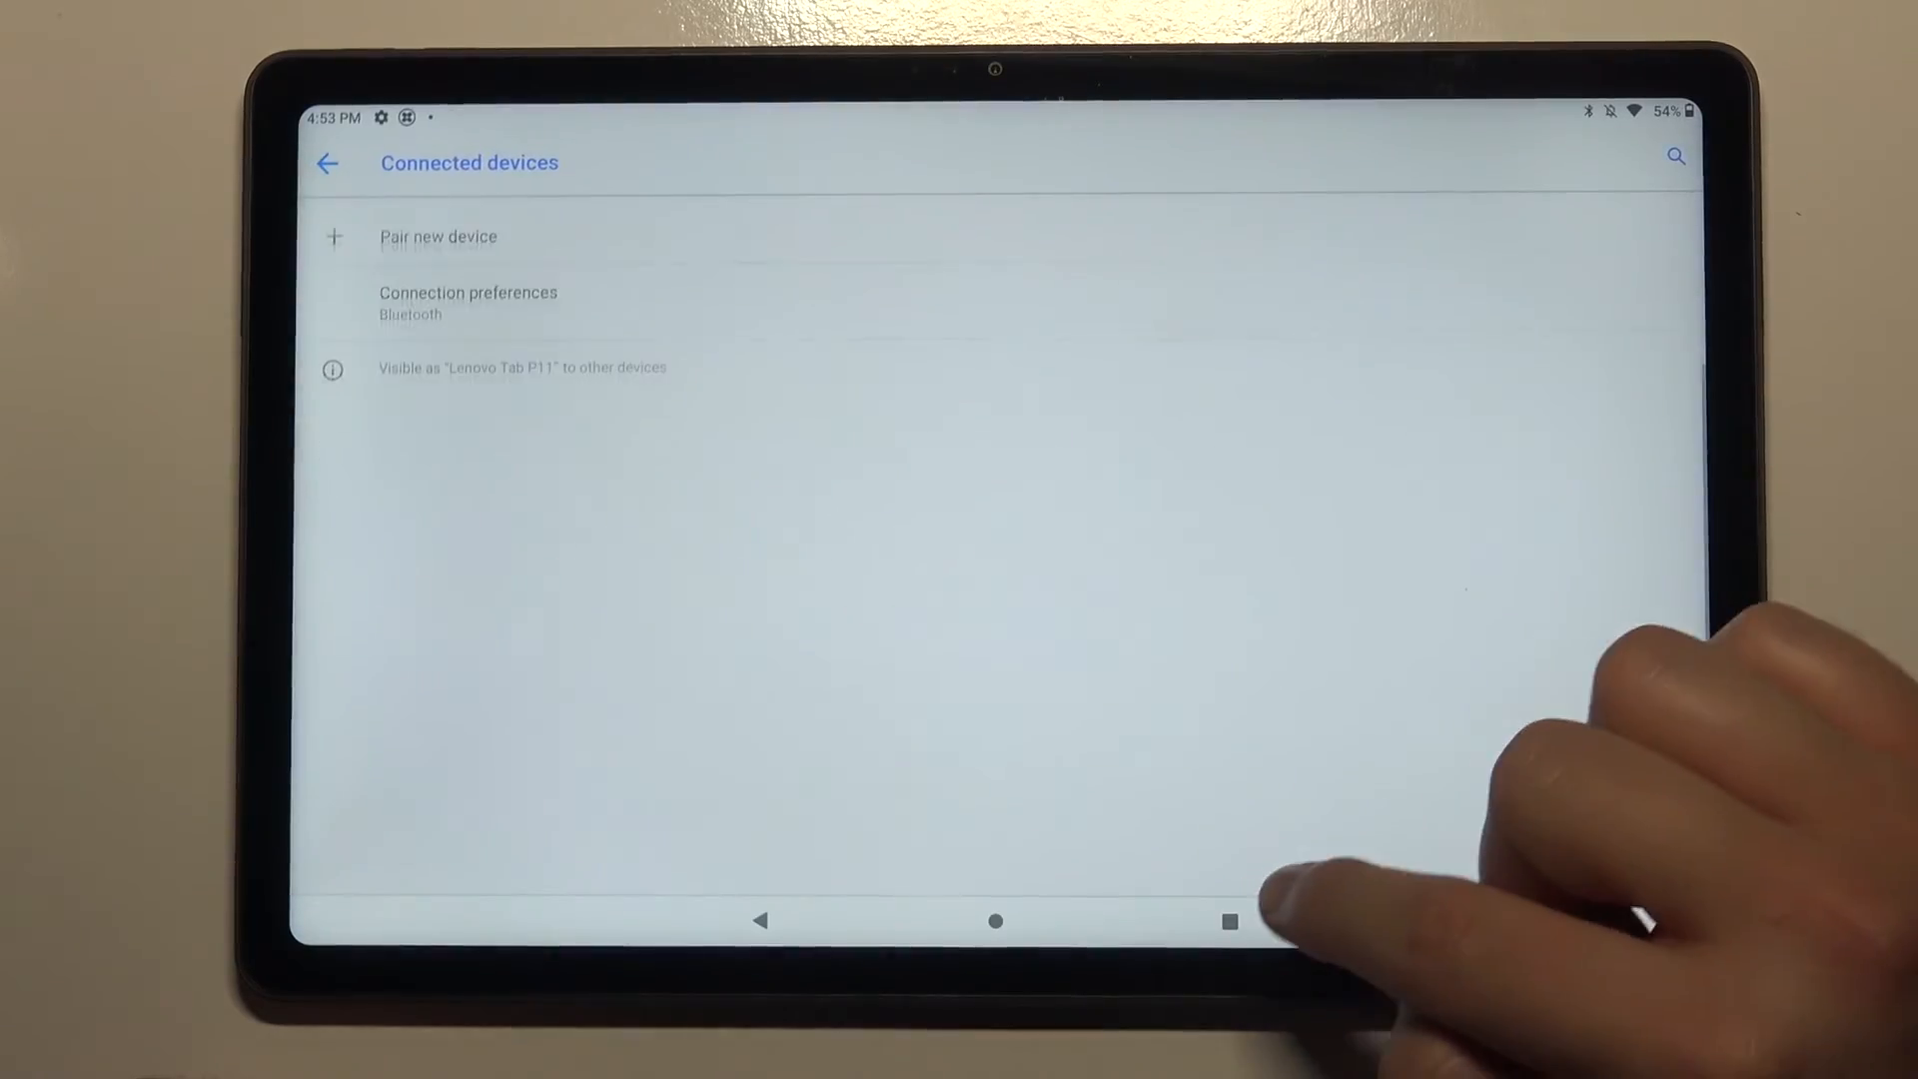